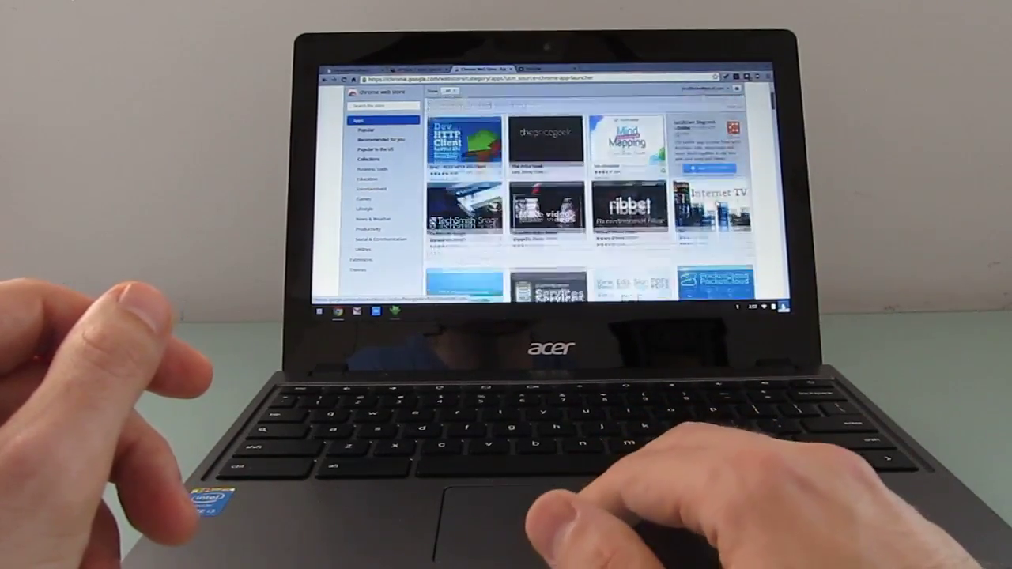
- Scroll through the Web Store's Offline Apps collection results
scroll(down, 3)
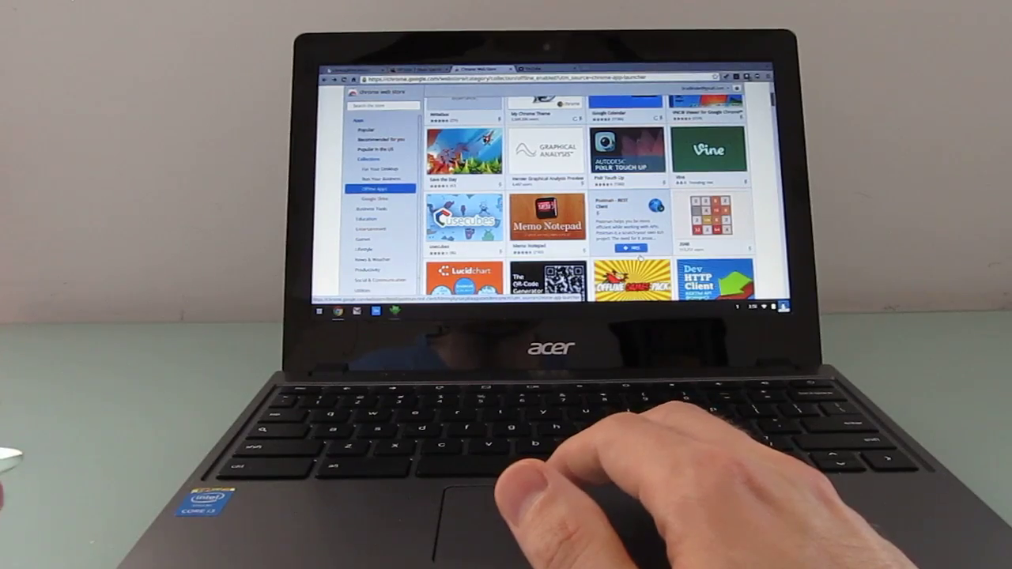
scroll(down, 3)
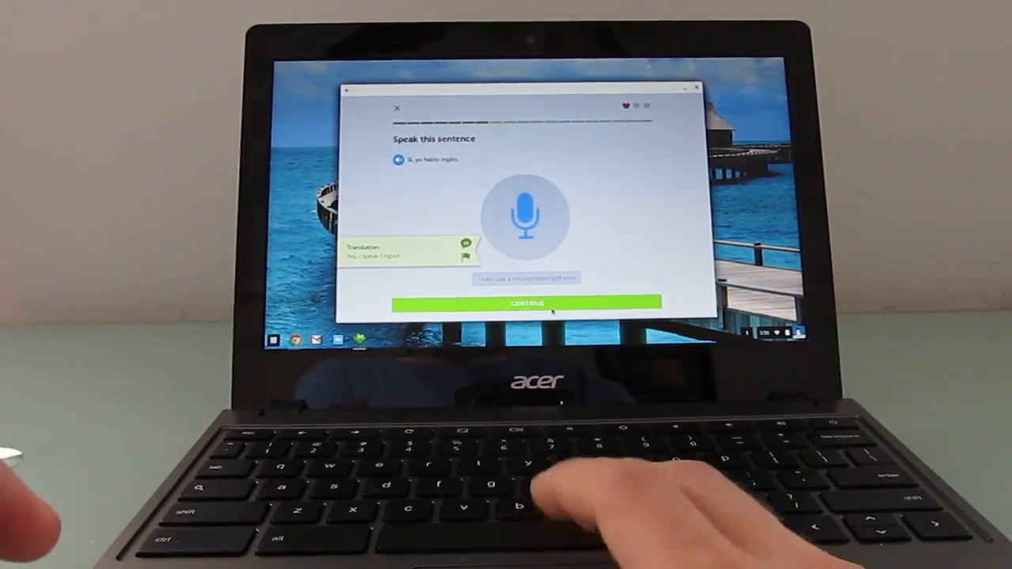
- Skip the speaking exercise, check the dictation, then check the 'Do you speak Spanish?' translation
click(535, 304)
text(Tu no hablas espanol)
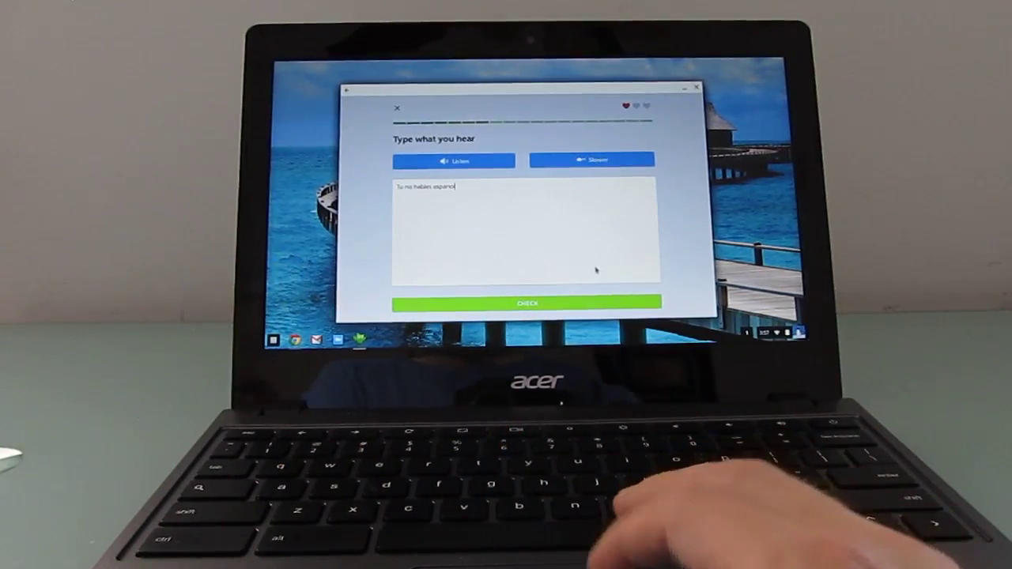
click(527, 305)
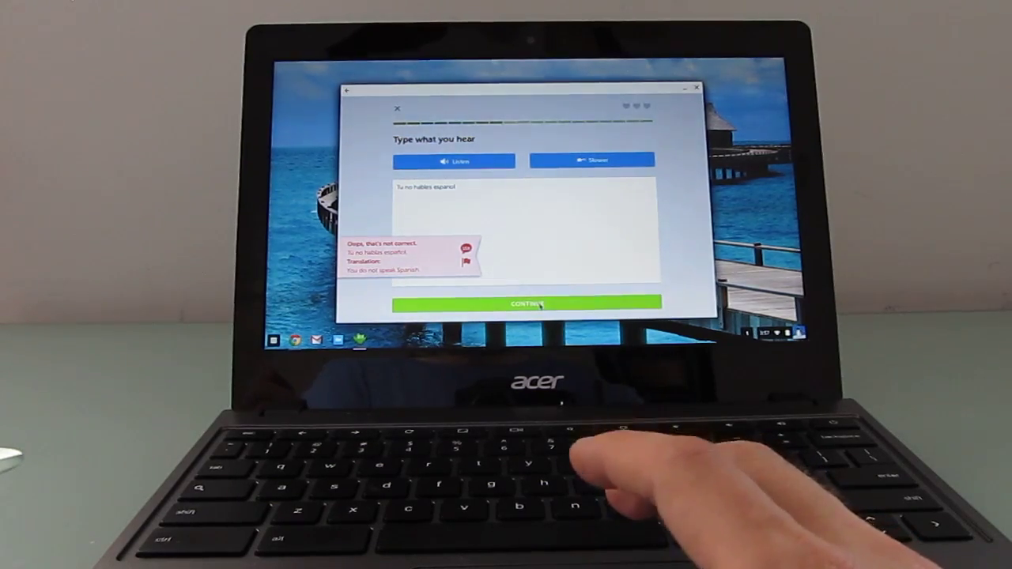
click(532, 304)
text(Hablas espanol)
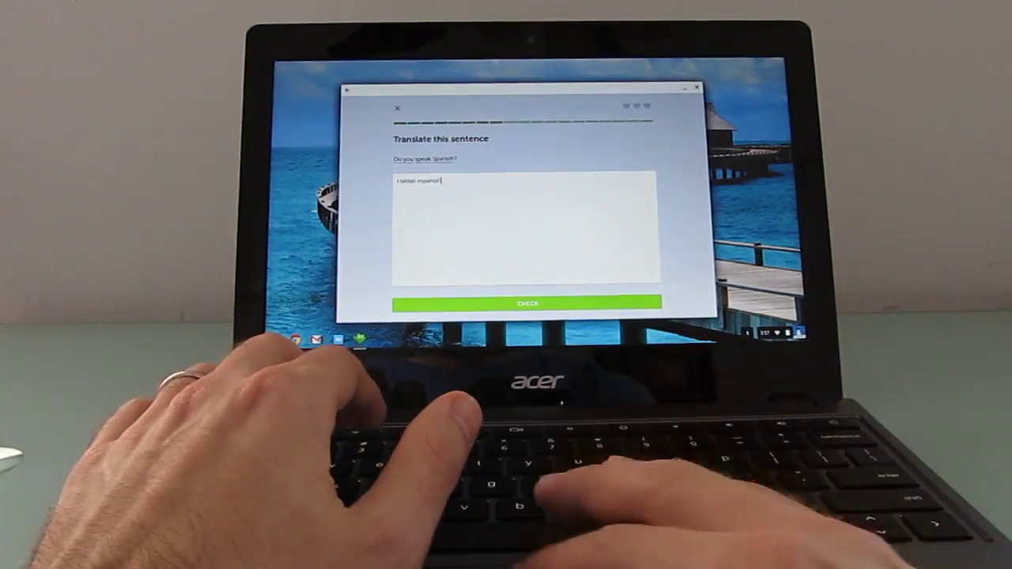
click(525, 303)
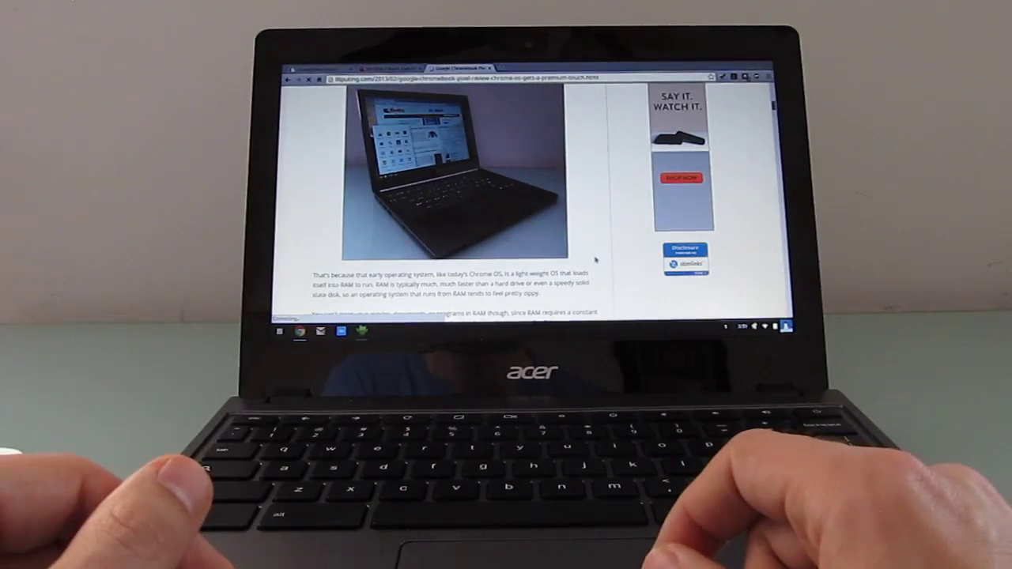
- Scroll the liliputing Chromebook review below its laptop photo
scroll(down, 3)
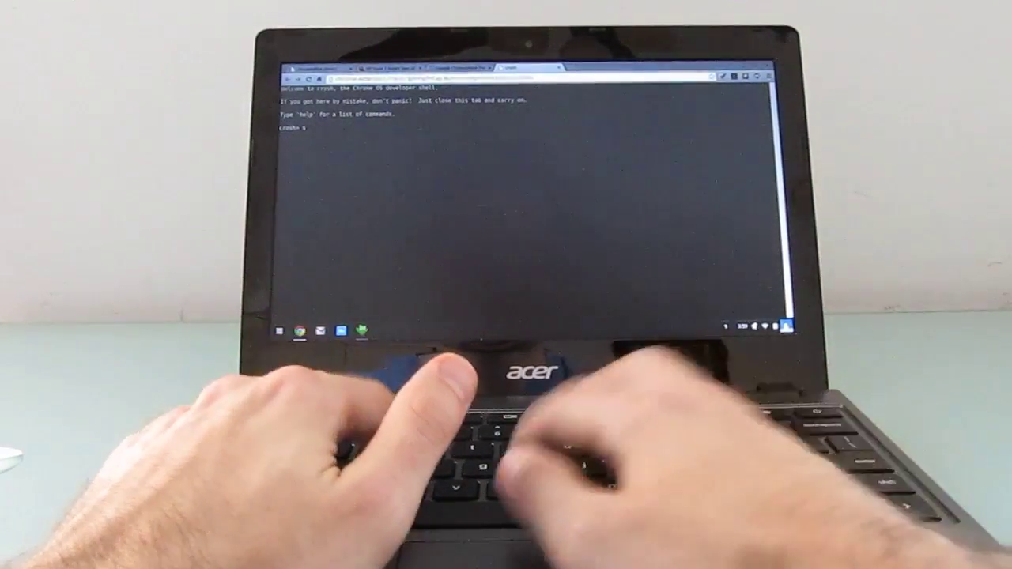
- Enter the 'shell' command at the crosh prompt
text(shell)
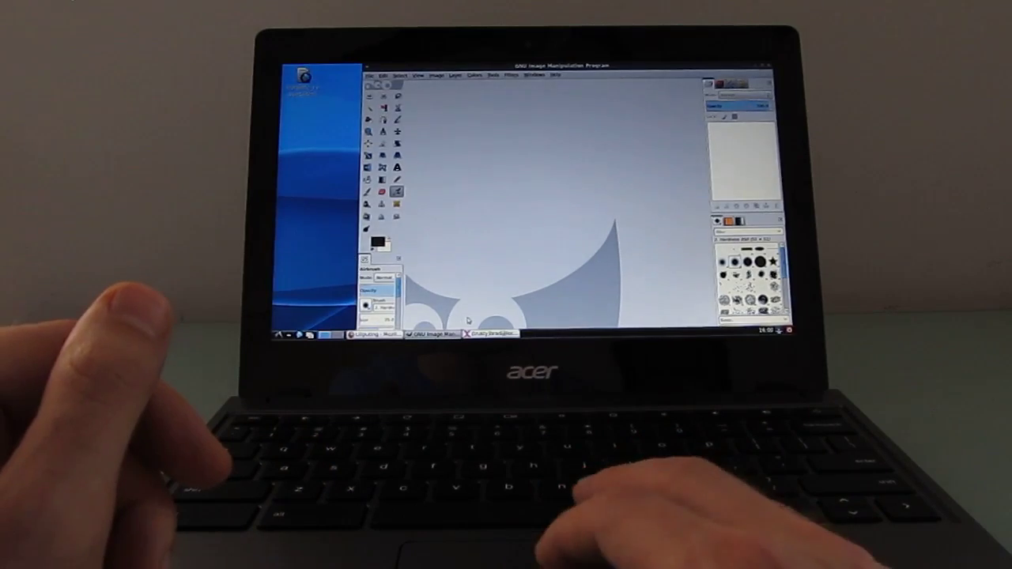
- Open the LXDE start menu from the bottom panel to list application categories
click(281, 335)
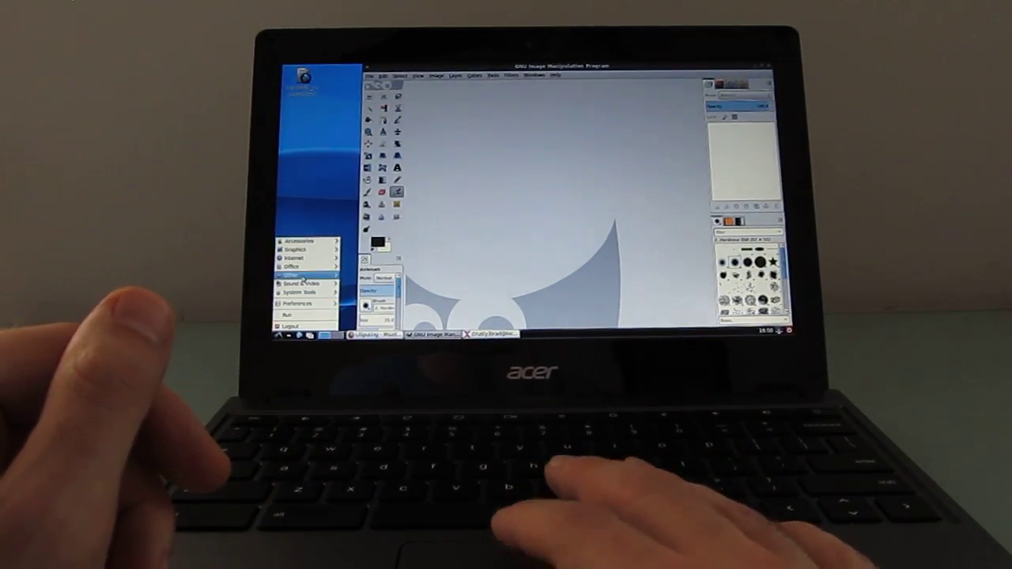